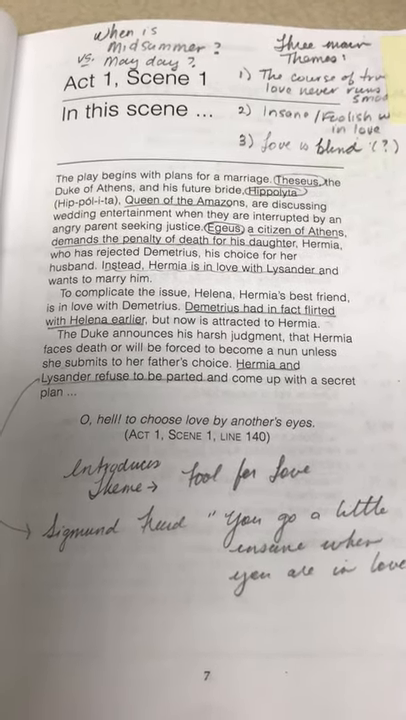
pyautogui.hscroll(-3)
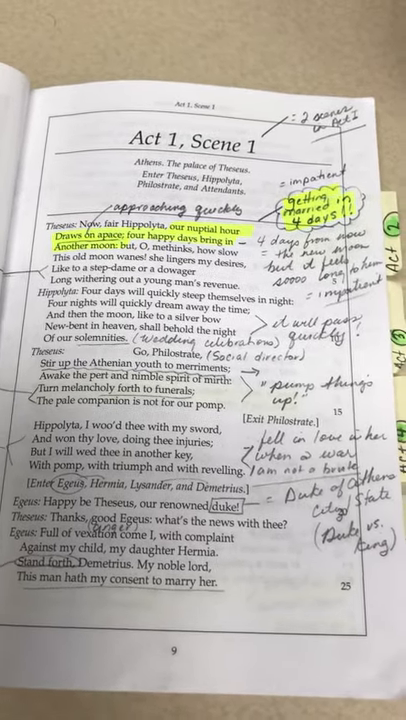